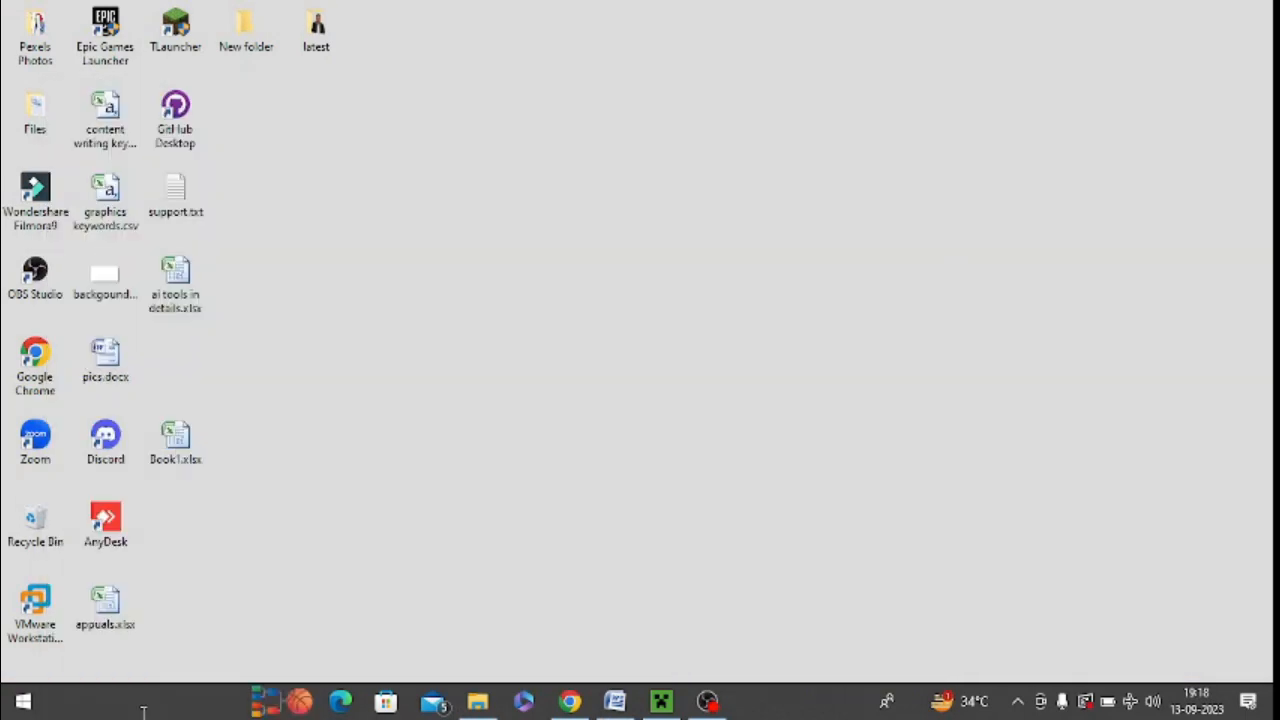
# - Launch Microsoft Store from the taskbar to its home page
pyautogui.click(384, 700)
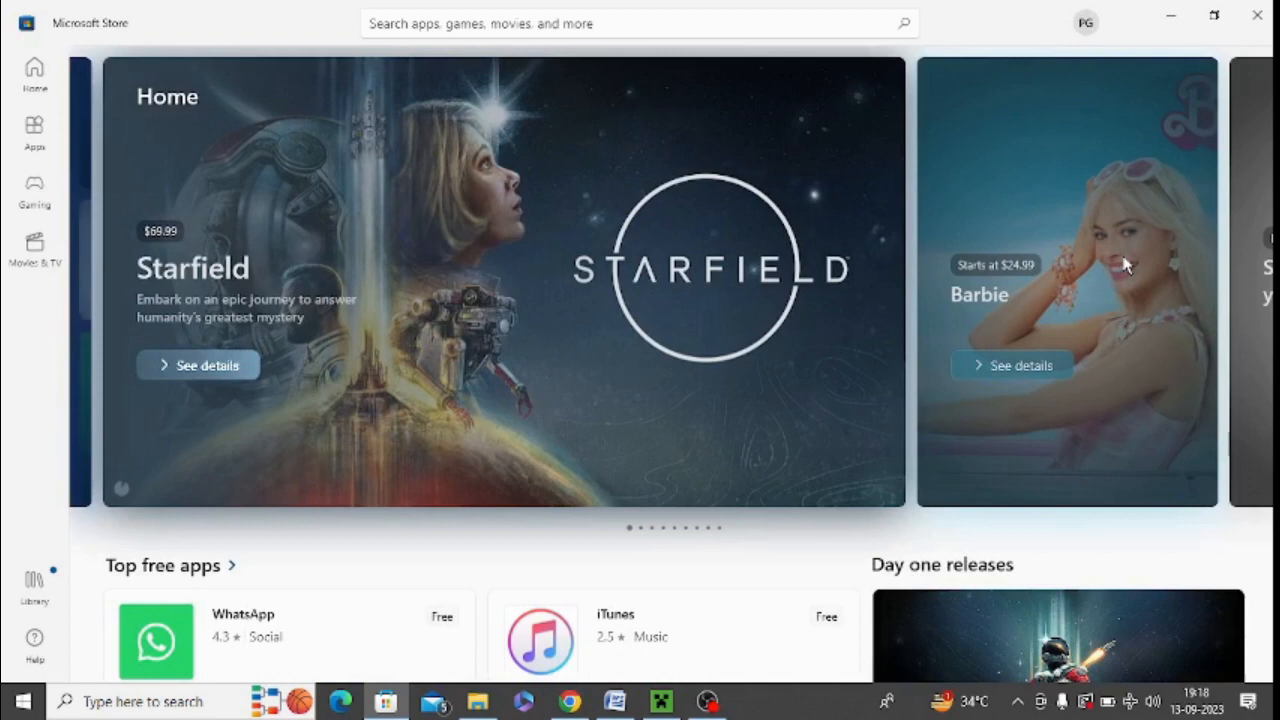
pyautogui.moveTo(88, 548)
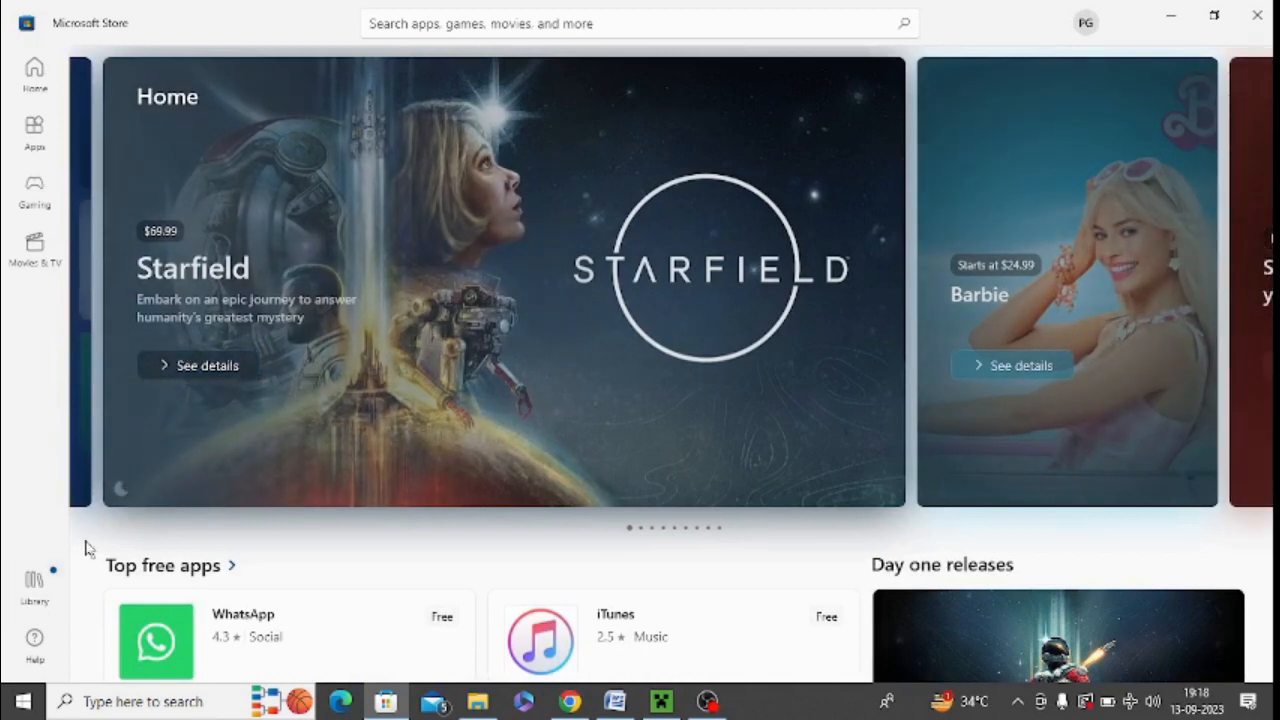
pyautogui.moveTo(10, 552)
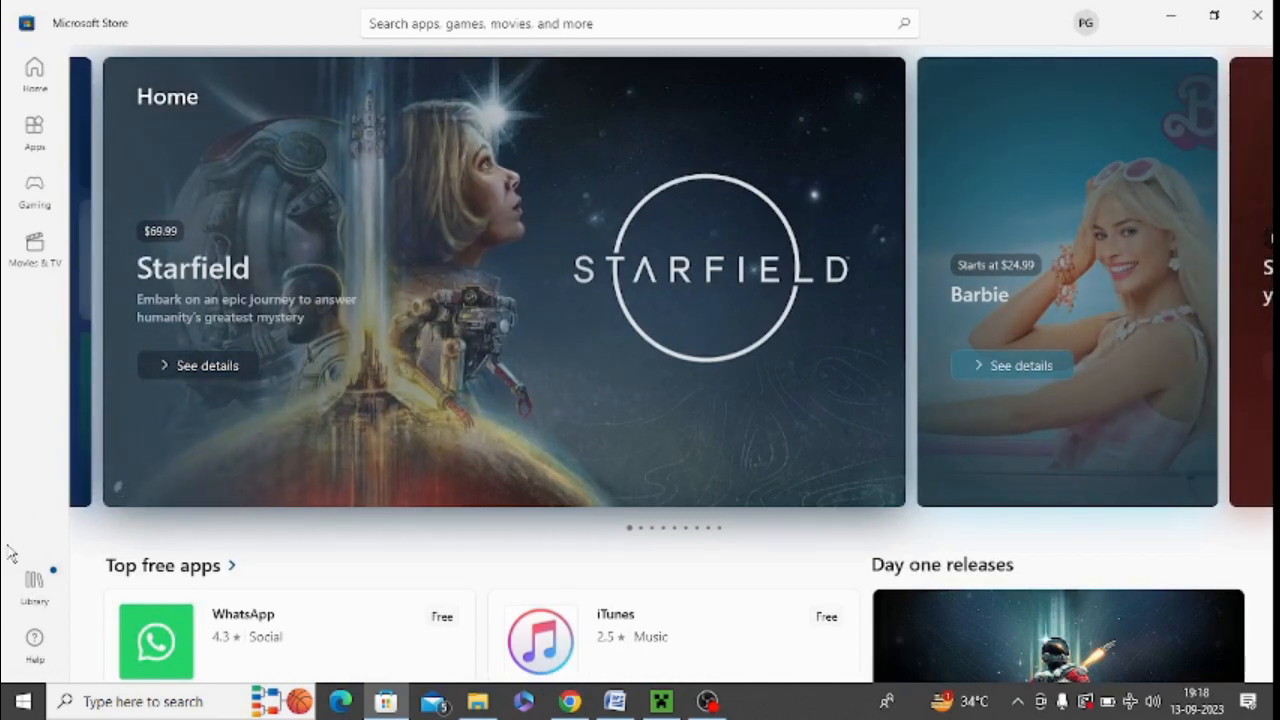
# - Show the Library's pending updates and start the Xbox Console Companion update
pyautogui.click(34, 584)
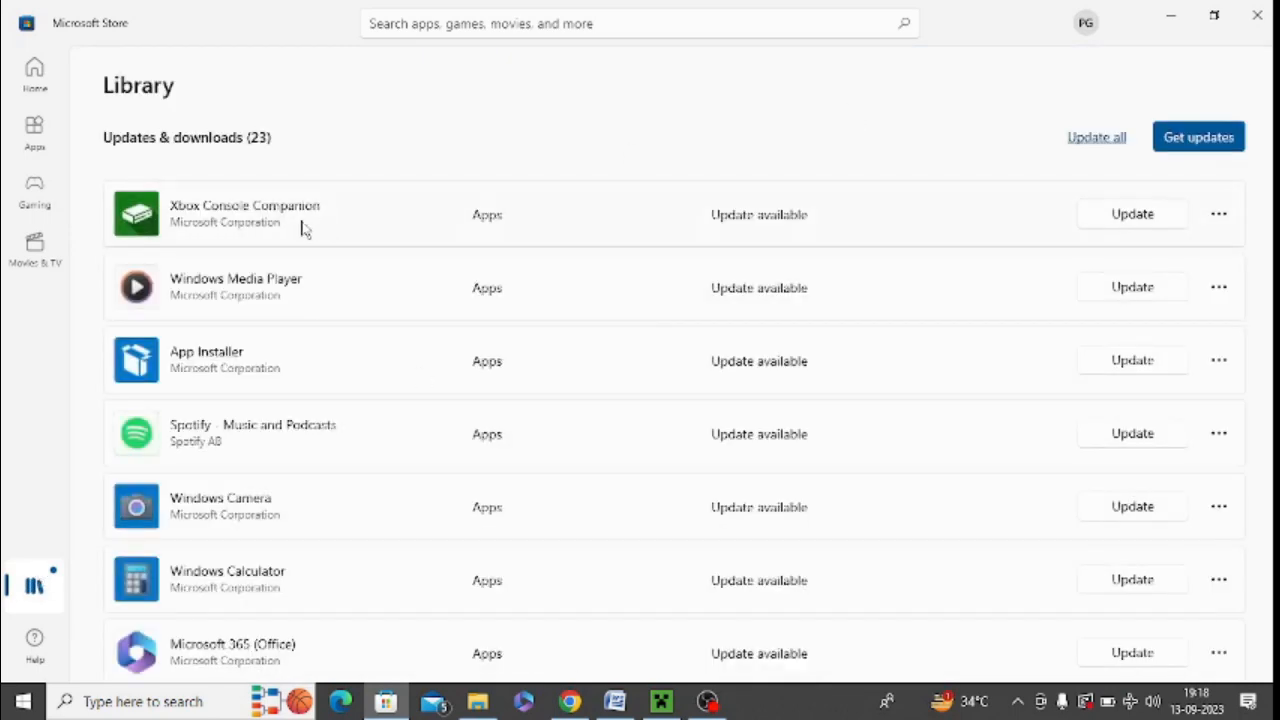
pyautogui.moveTo(1072, 240)
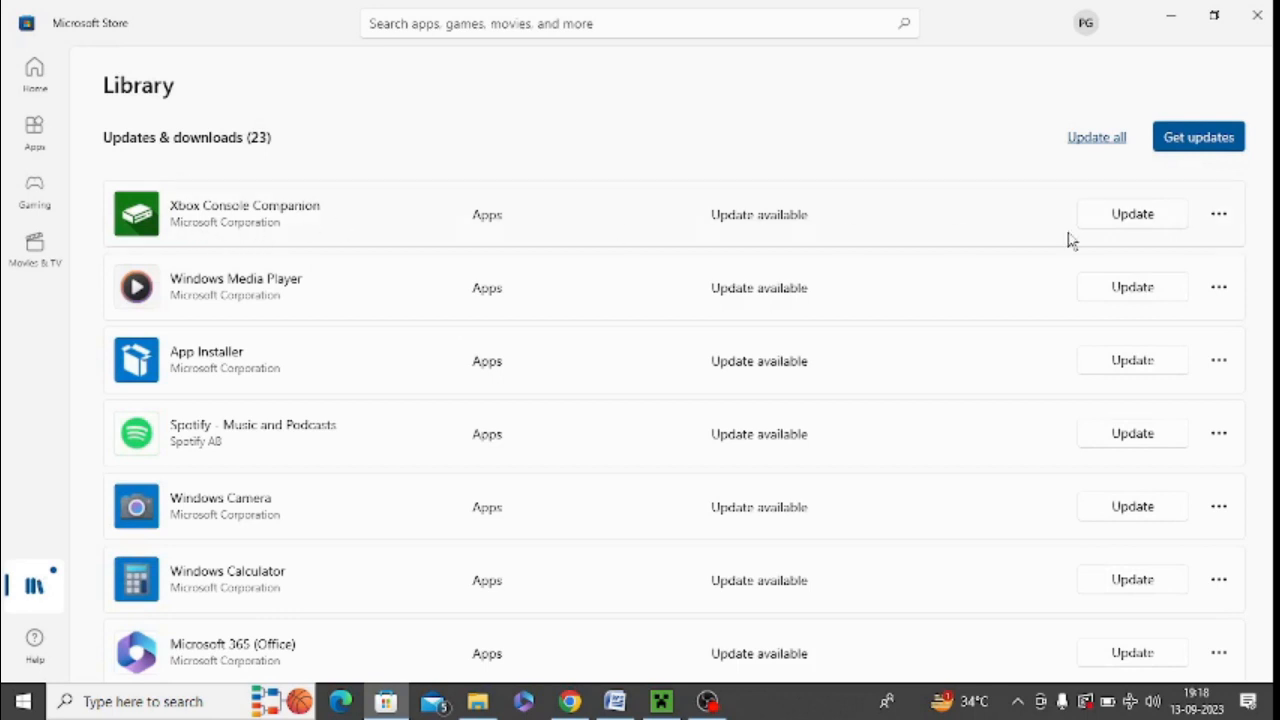
pyautogui.moveTo(512, 158)
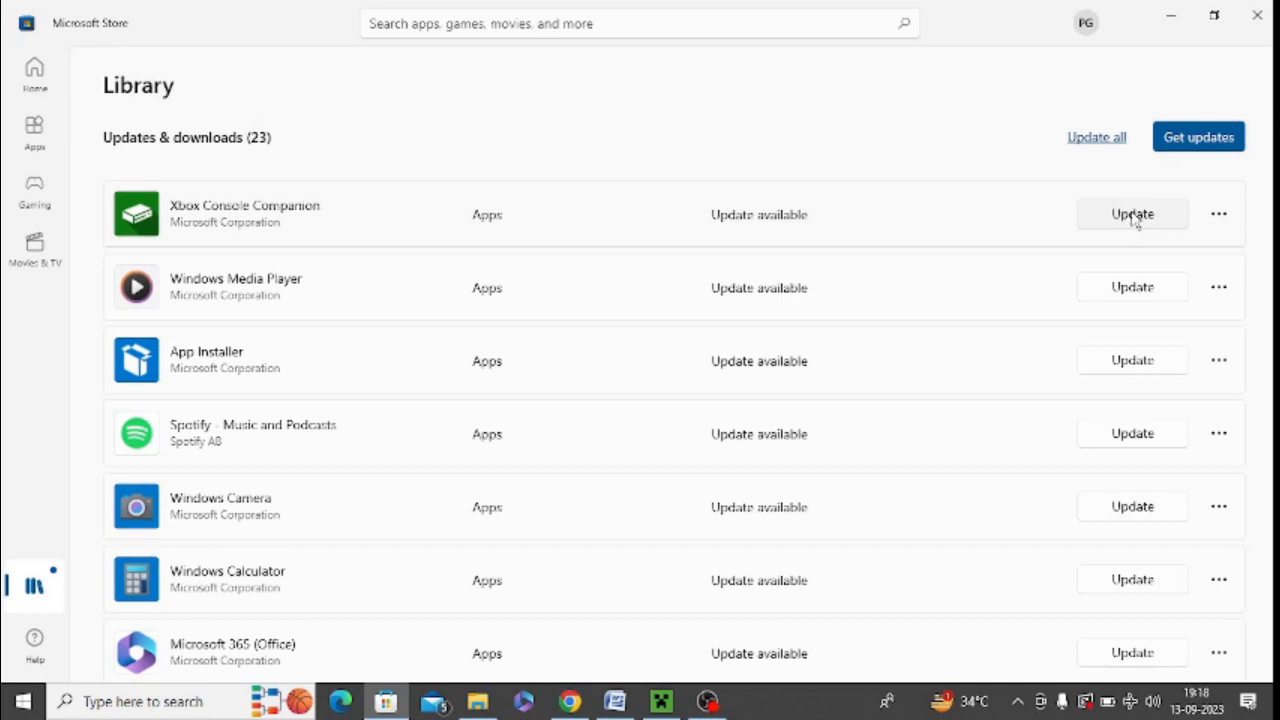
pyautogui.click(1132, 214)
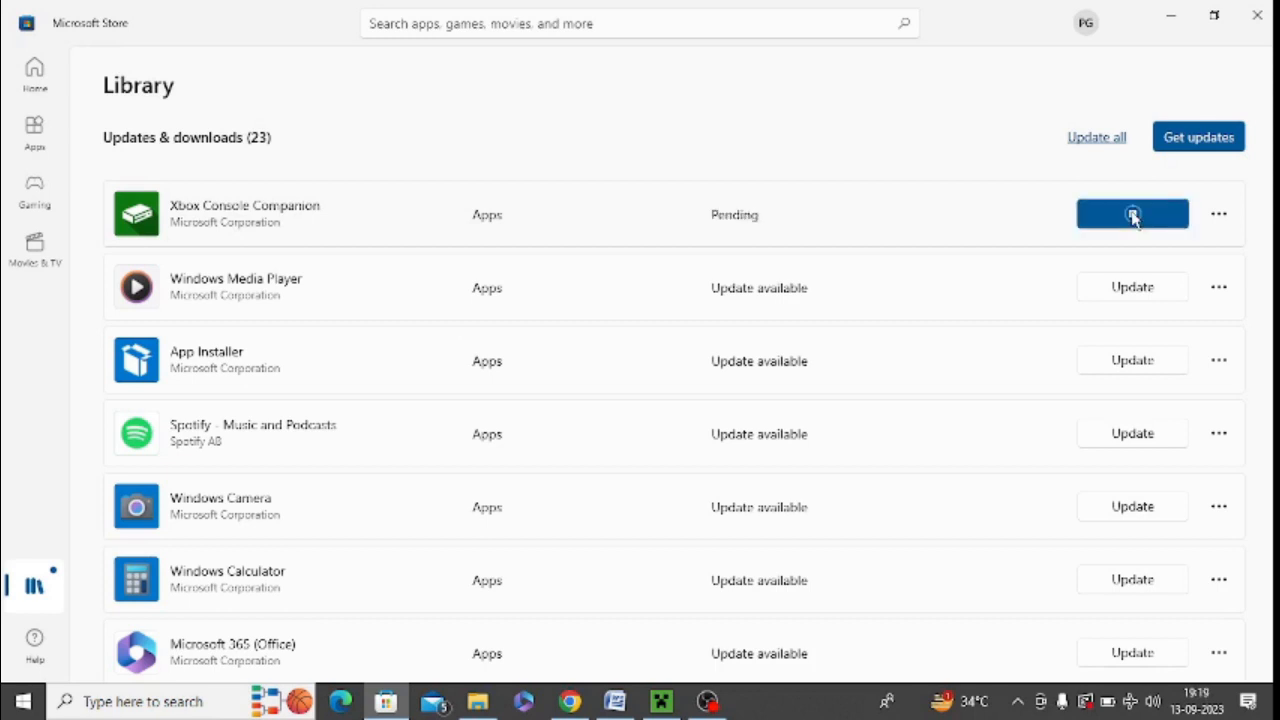
pyautogui.click(1132, 214)
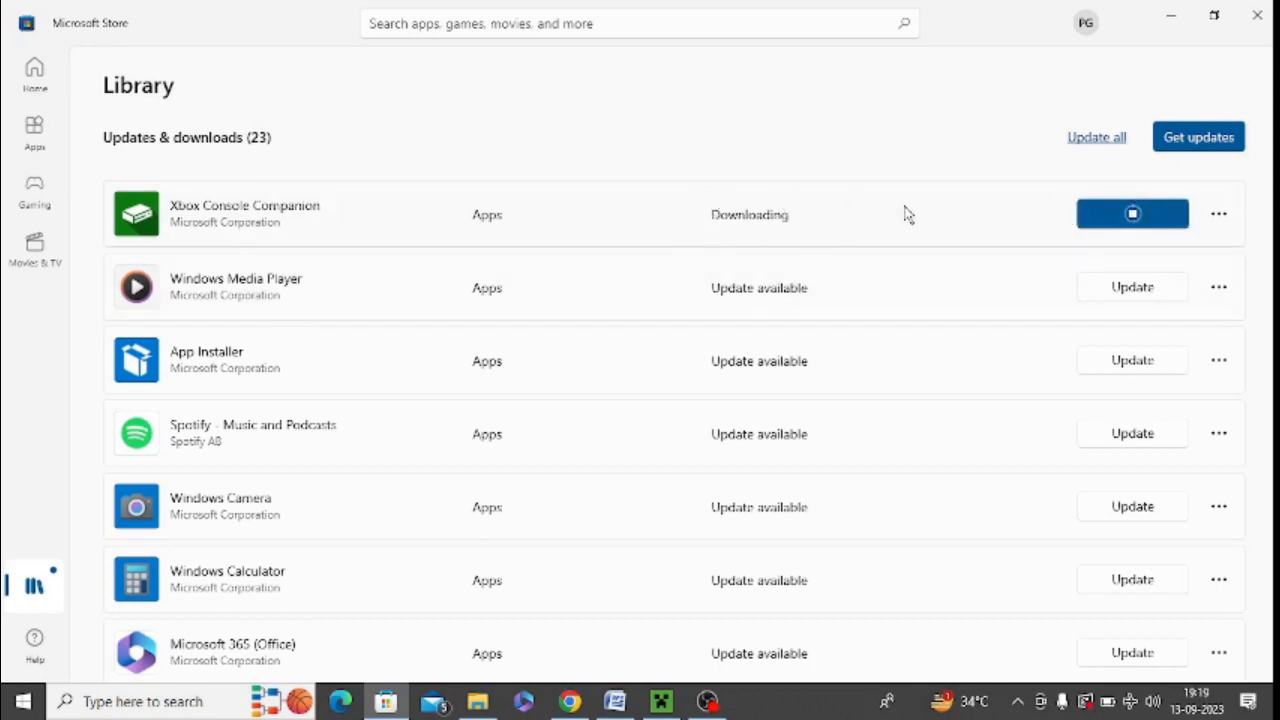
pyautogui.click(568, 700)
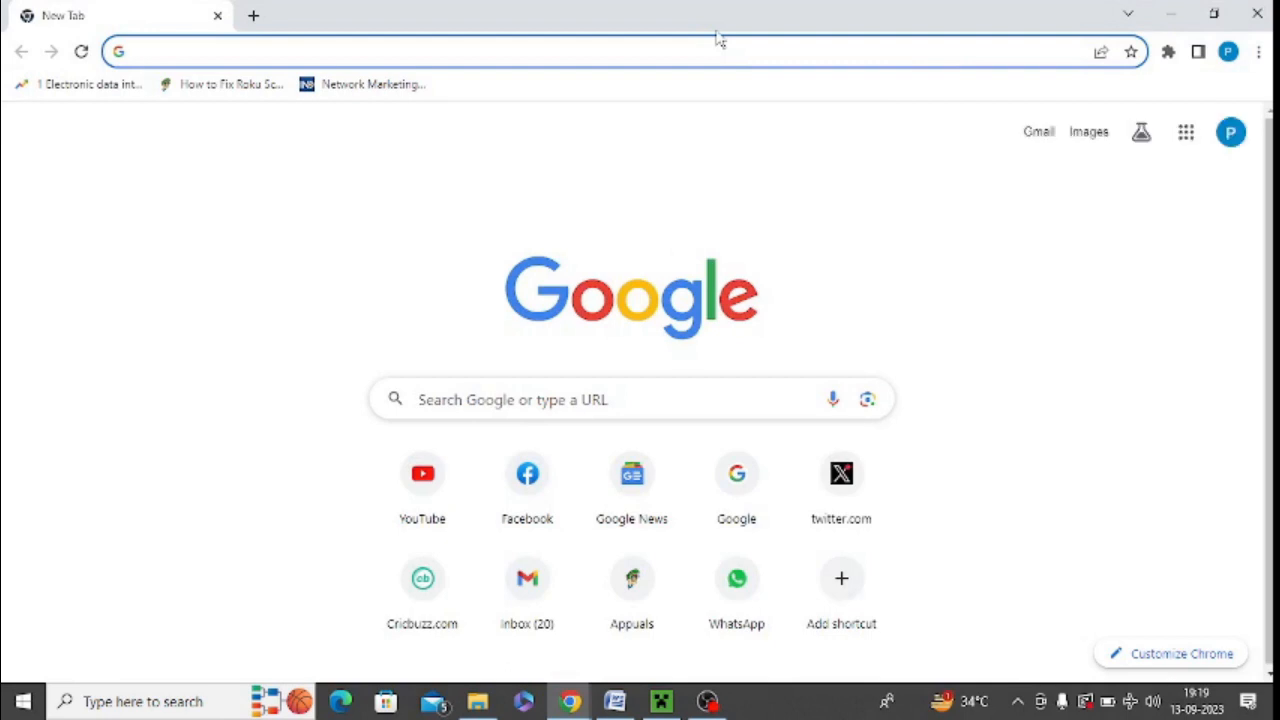
pyautogui.write('www.xbox.com')
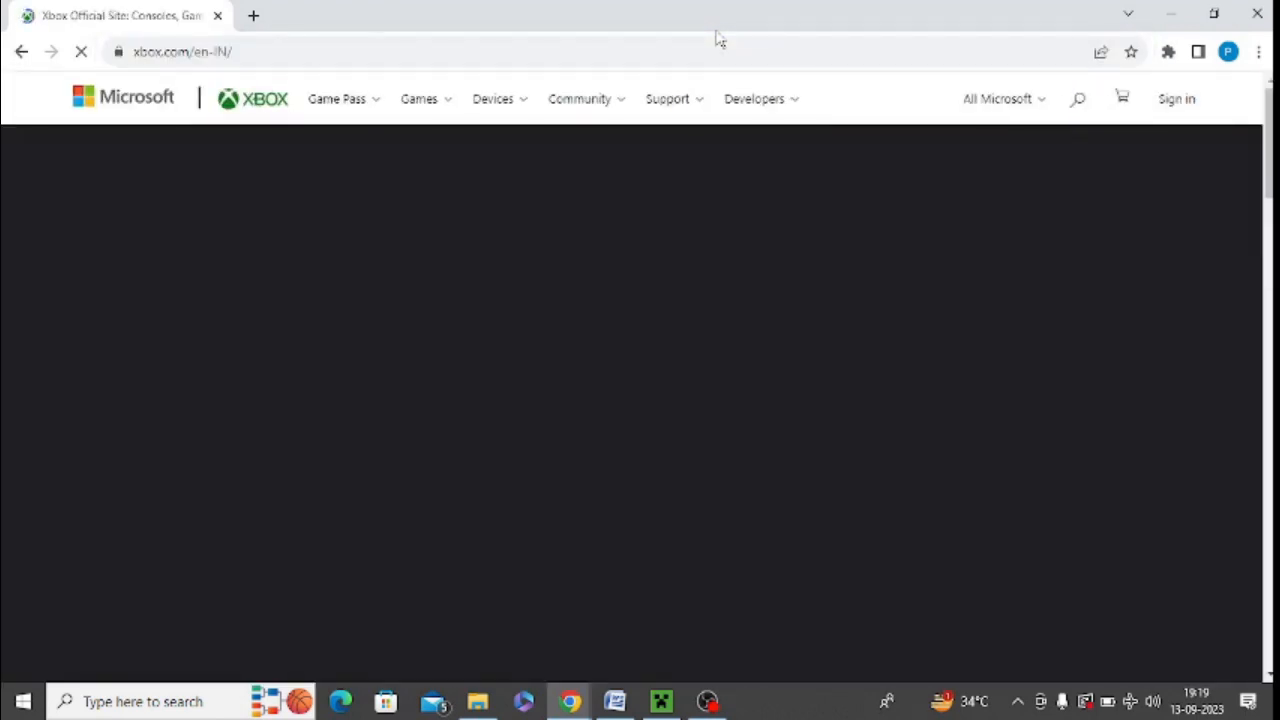
pyautogui.moveTo(1160, 140)
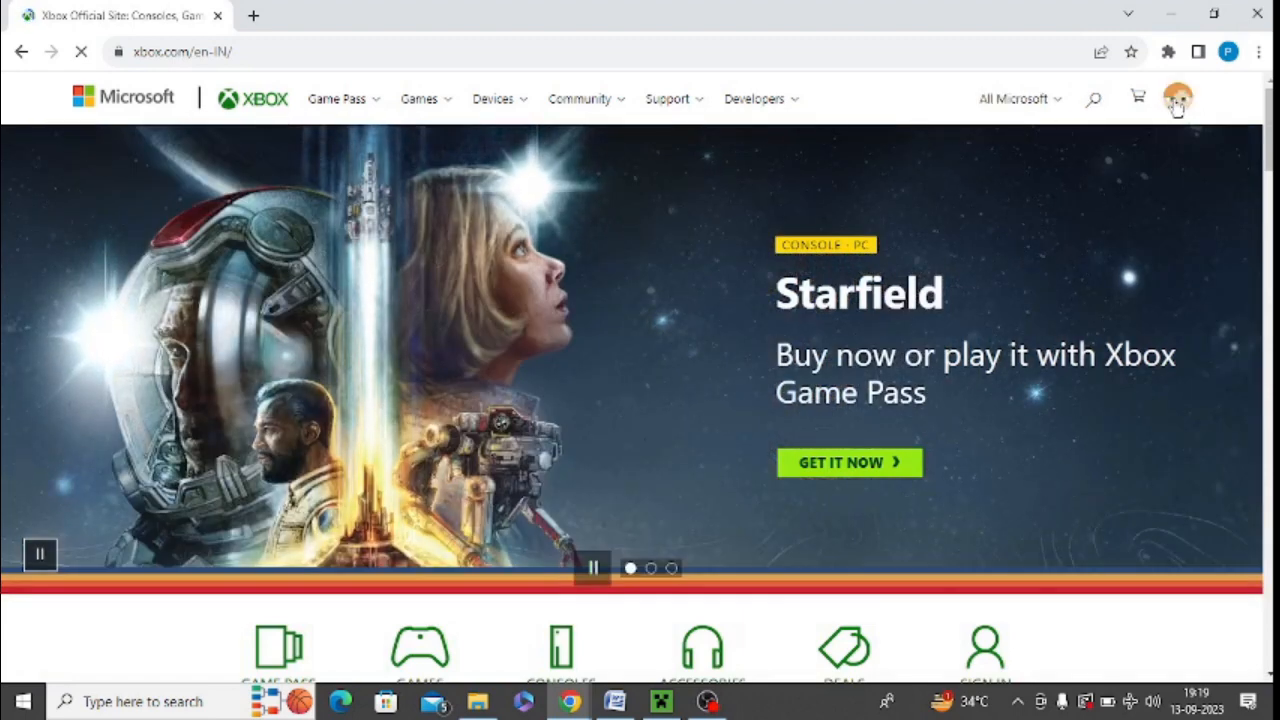
pyautogui.moveTo(1178, 98)
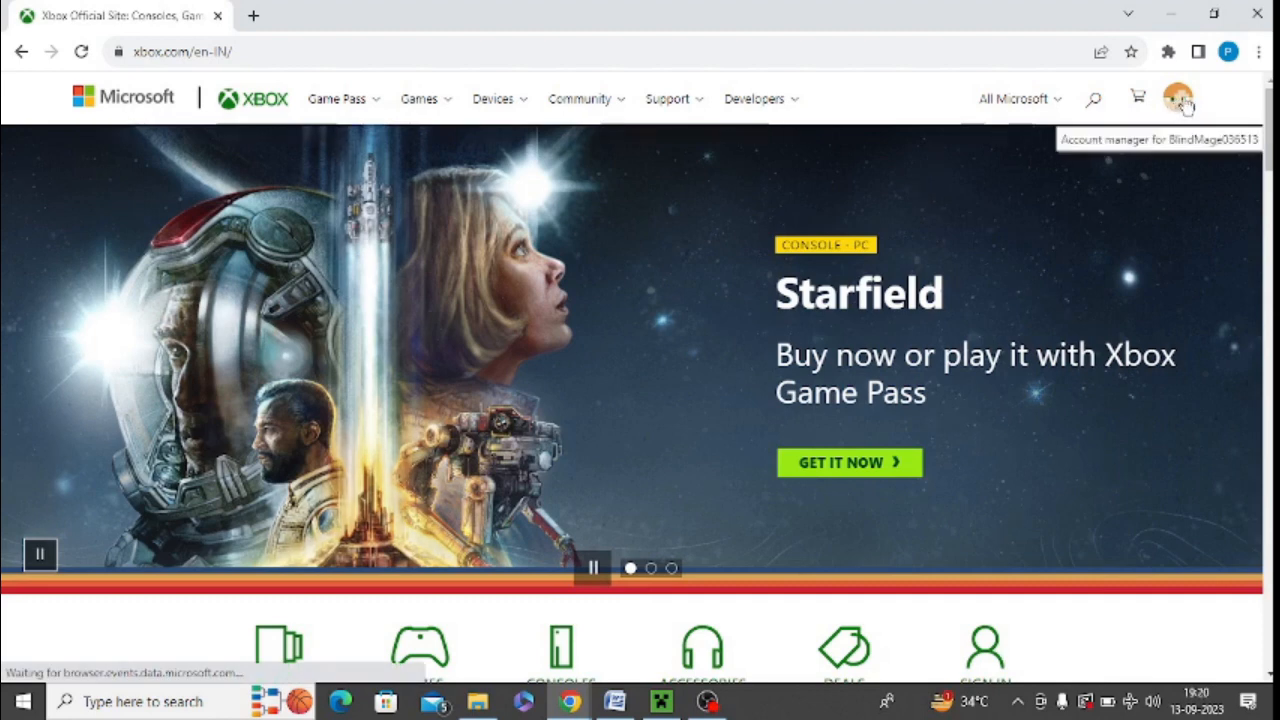
pyautogui.click(1178, 98)
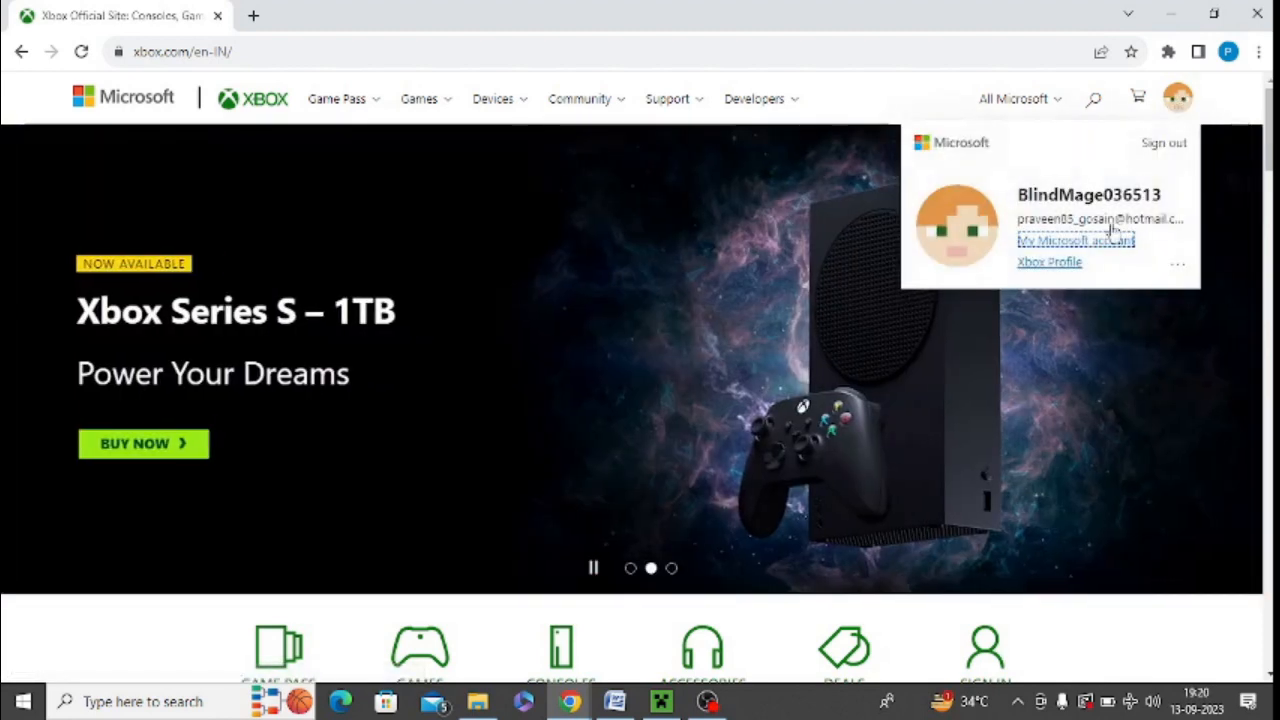
pyautogui.moveTo(1048, 262)
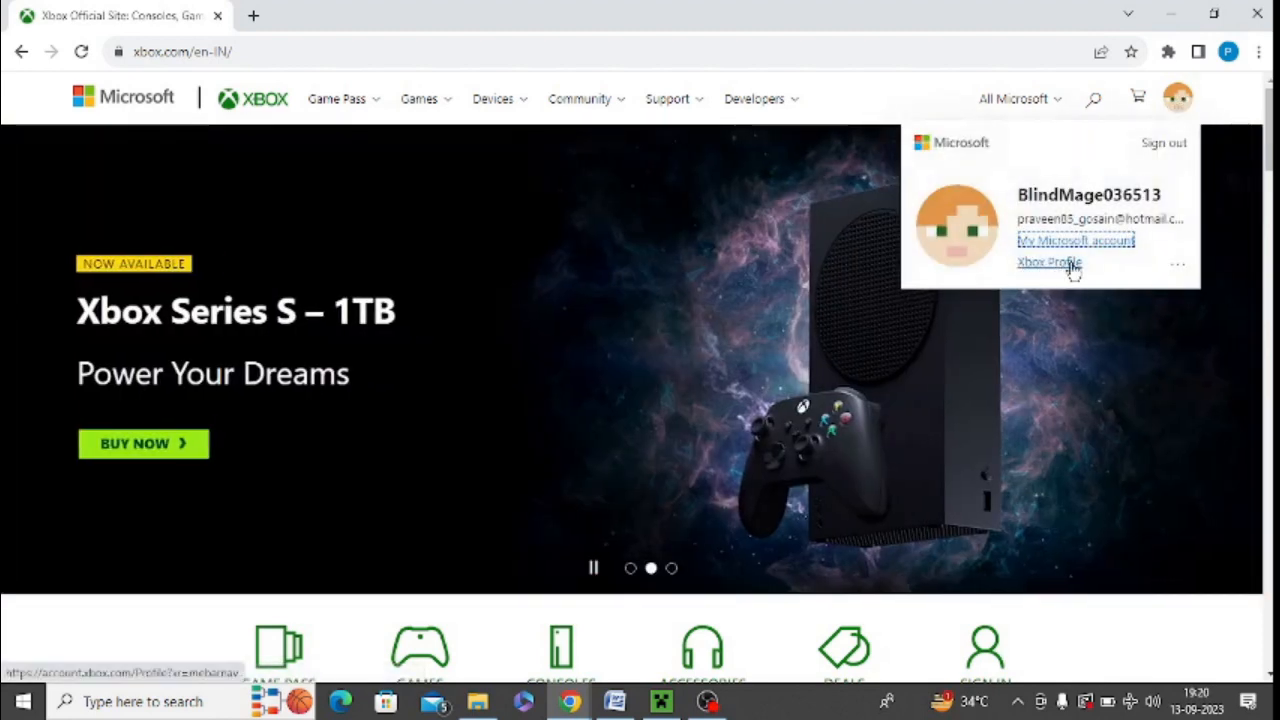
pyautogui.click(1048, 262)
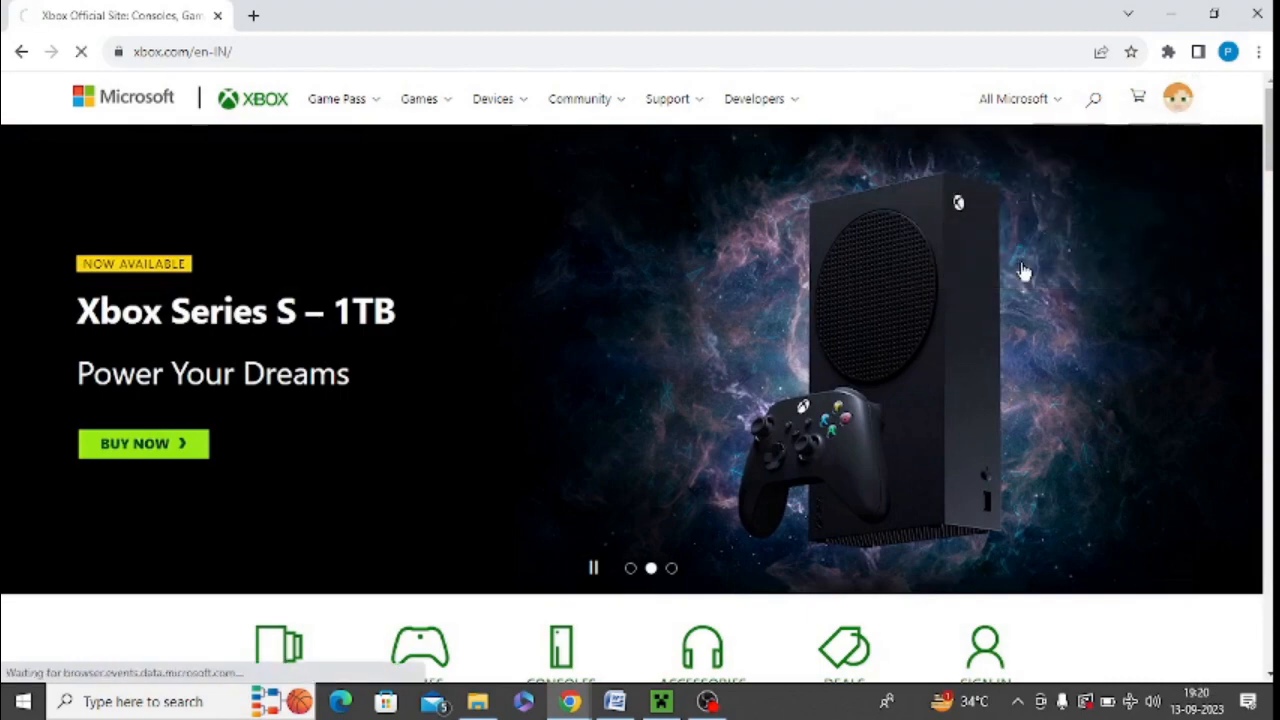
# - Open Privacy & online safety settings from the Xbox profile page
pyautogui.click(1176, 96)
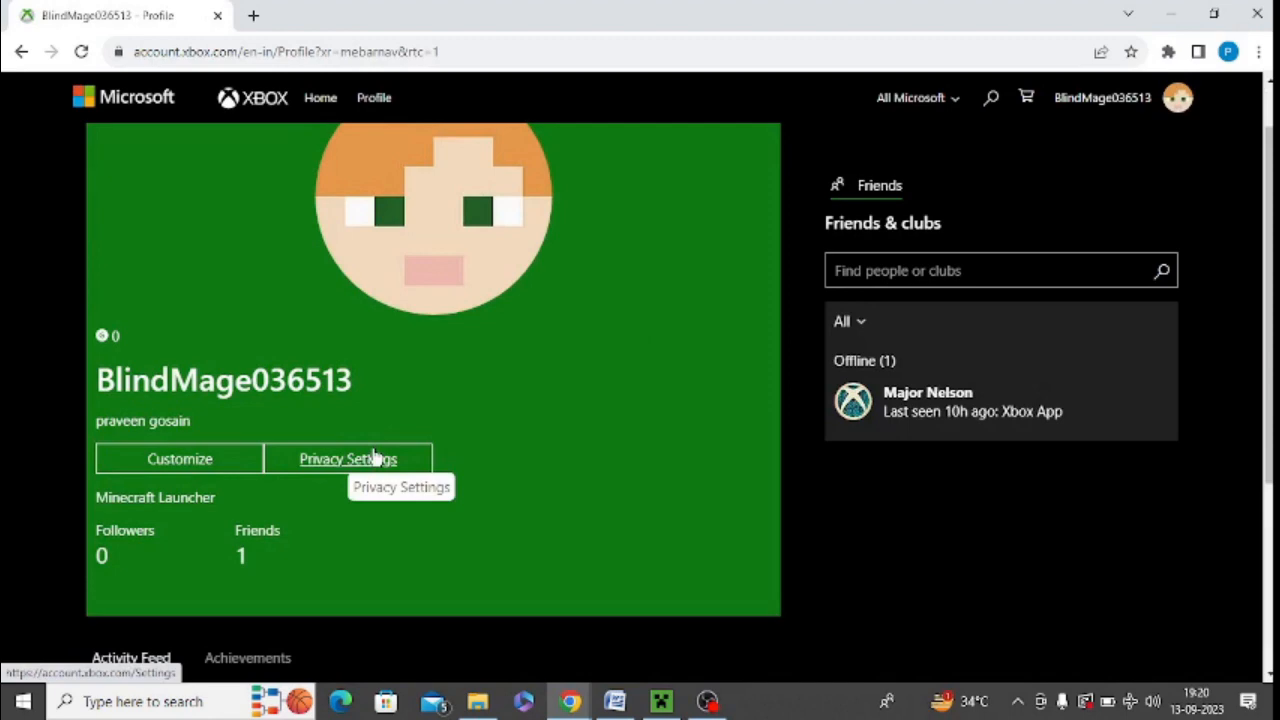
pyautogui.click(348, 458)
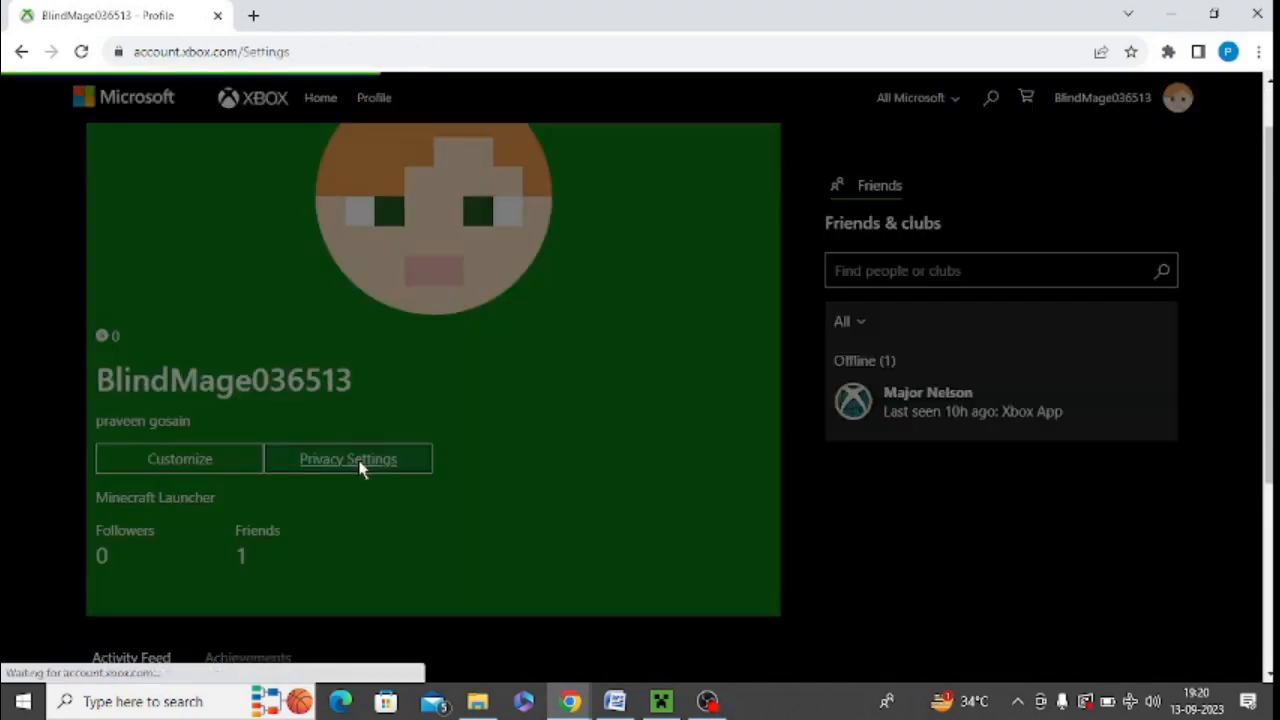
pyautogui.click(348, 458)
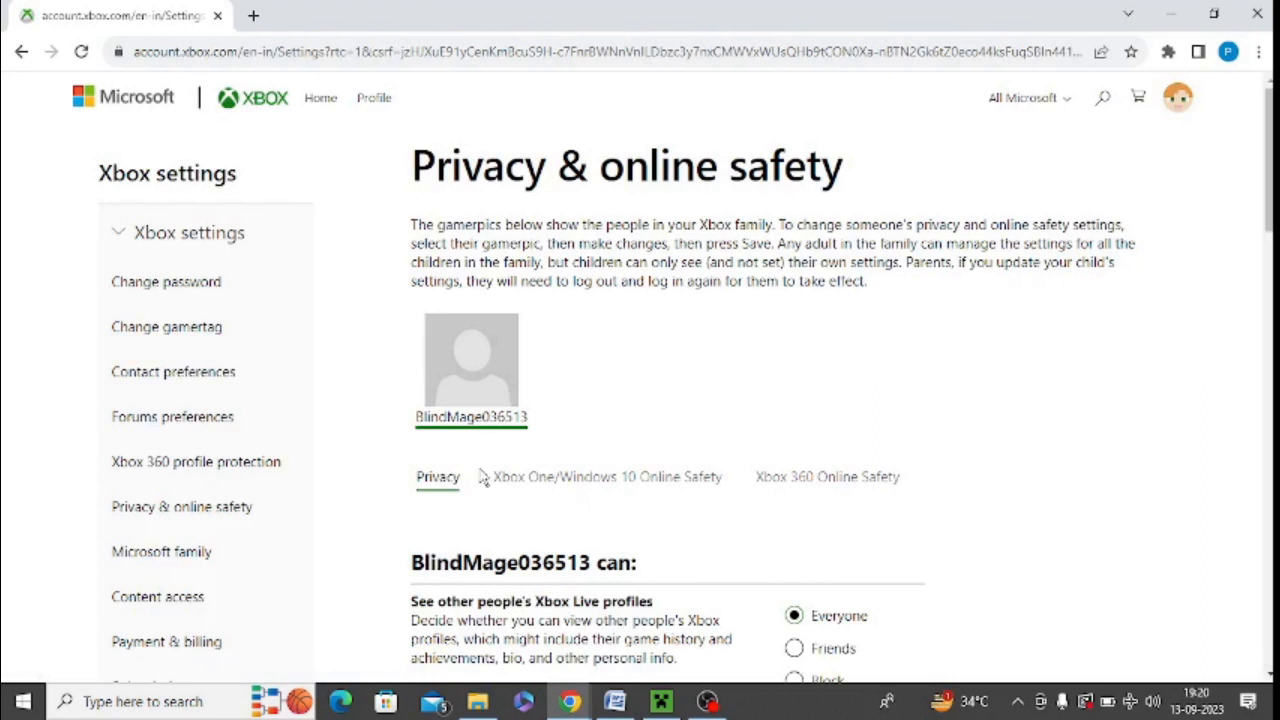
pyautogui.moveTo(590, 508)
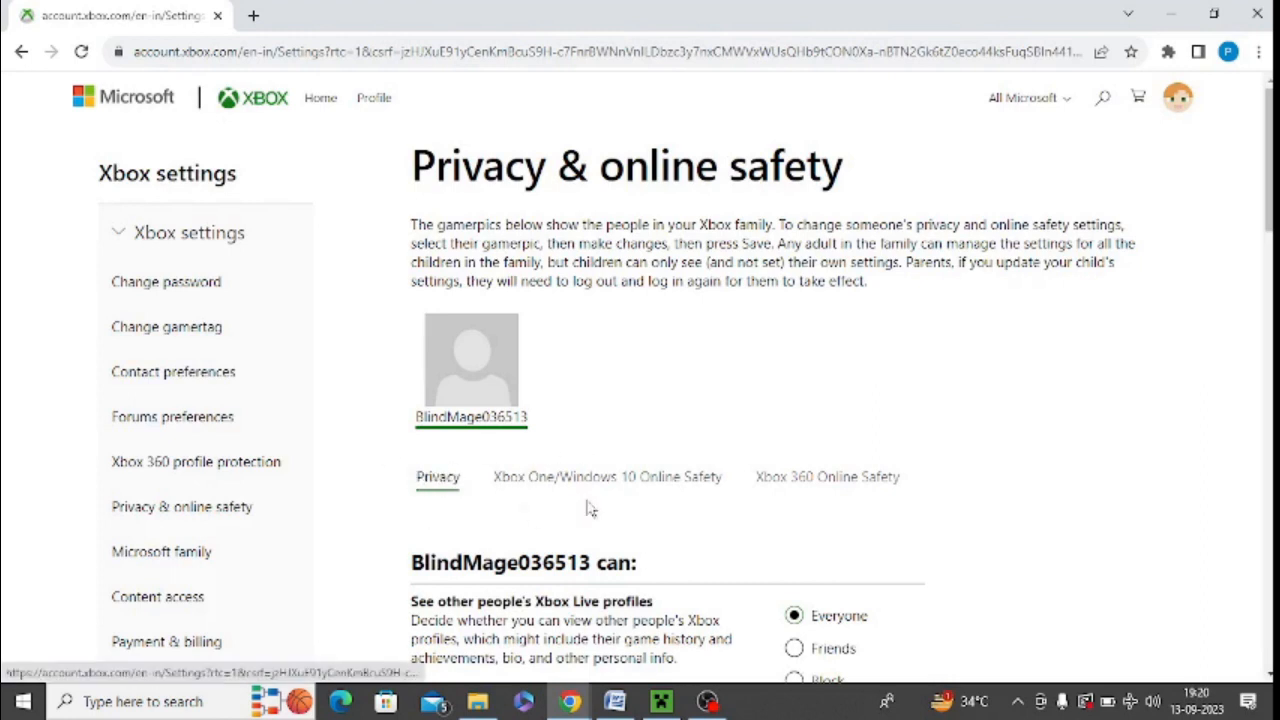
pyautogui.moveTo(700, 500)
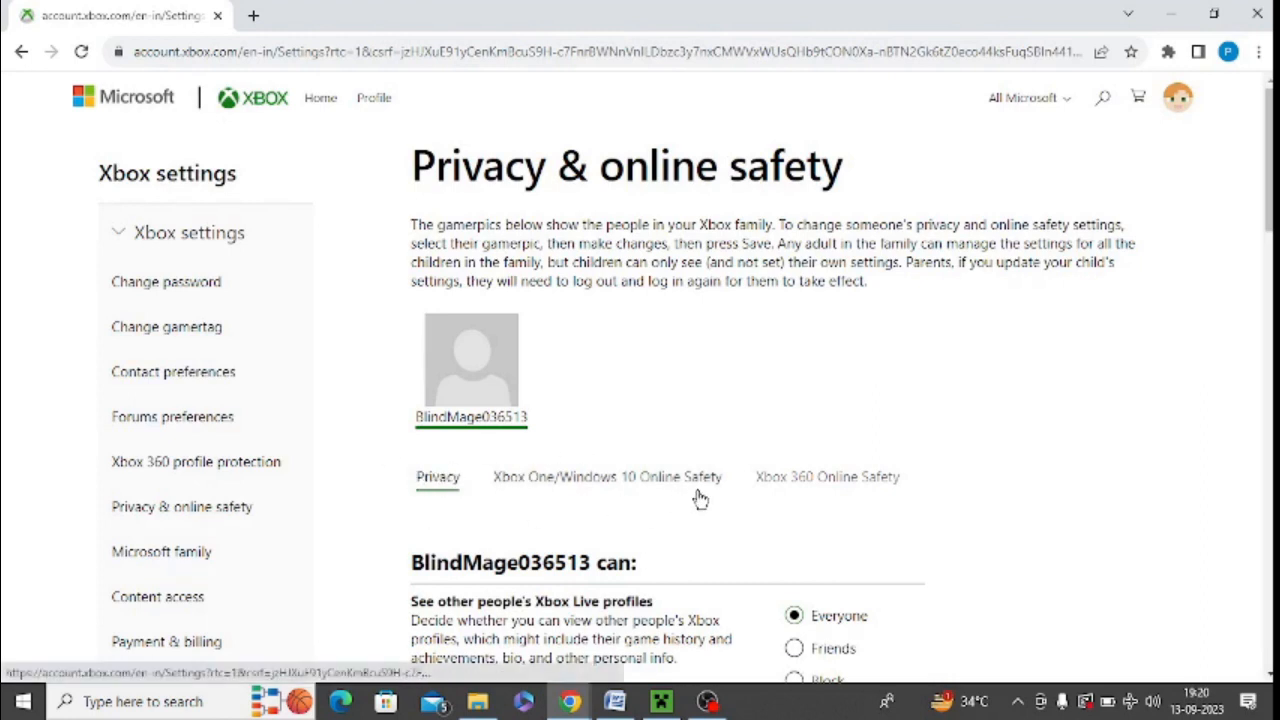
# - Under Xbox One/Windows 10 Online Safety, verify 'You can join multiplayer games' is set to Allow
pyautogui.click(608, 476)
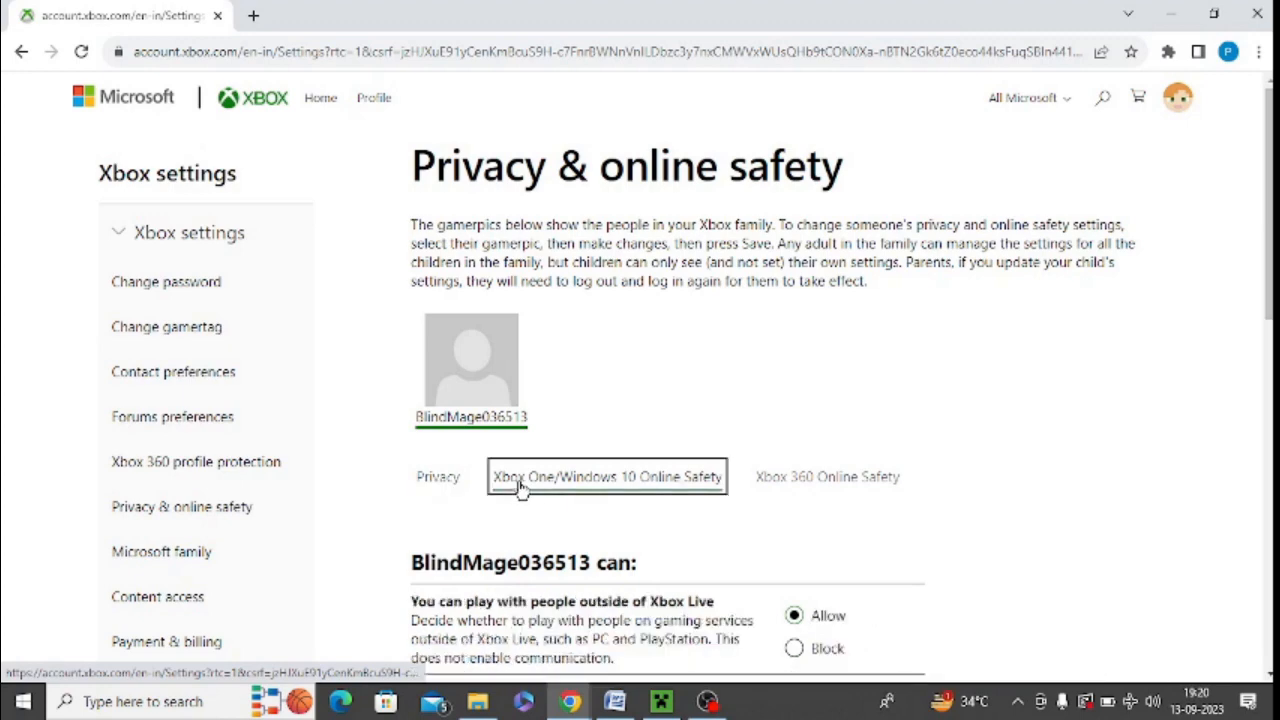
pyautogui.moveTo(640, 490)
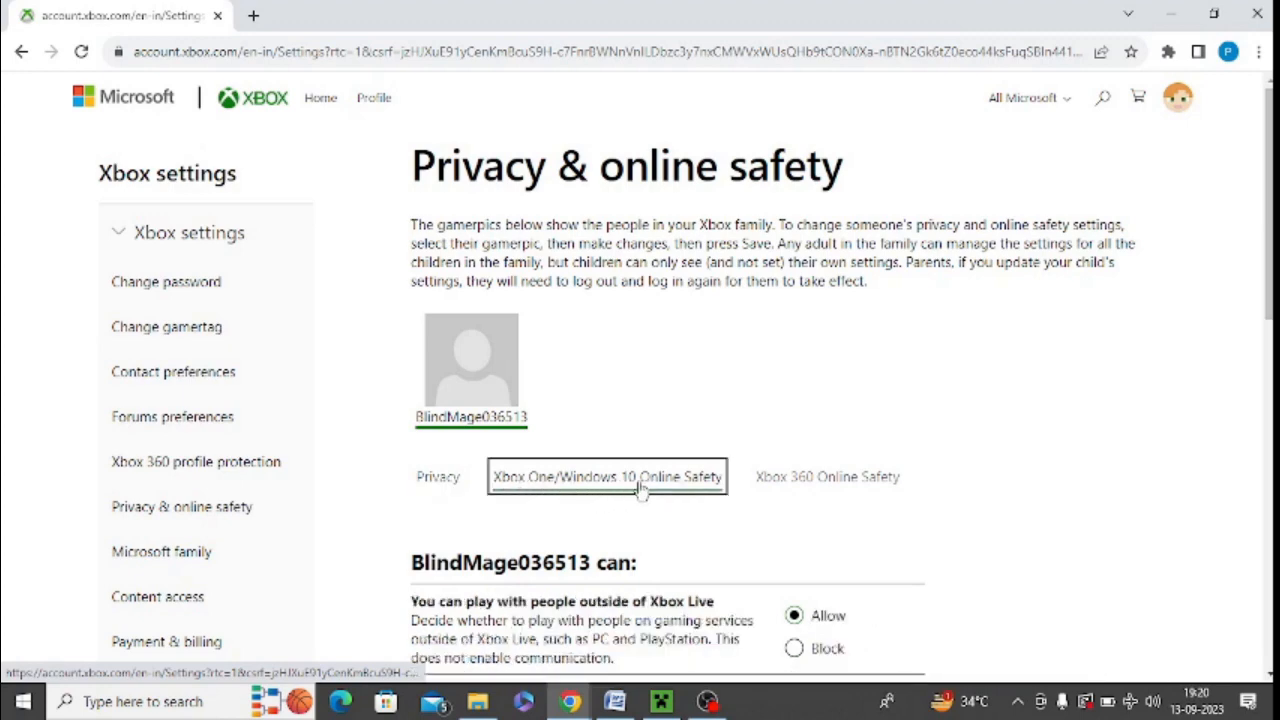
pyautogui.scroll(-3)
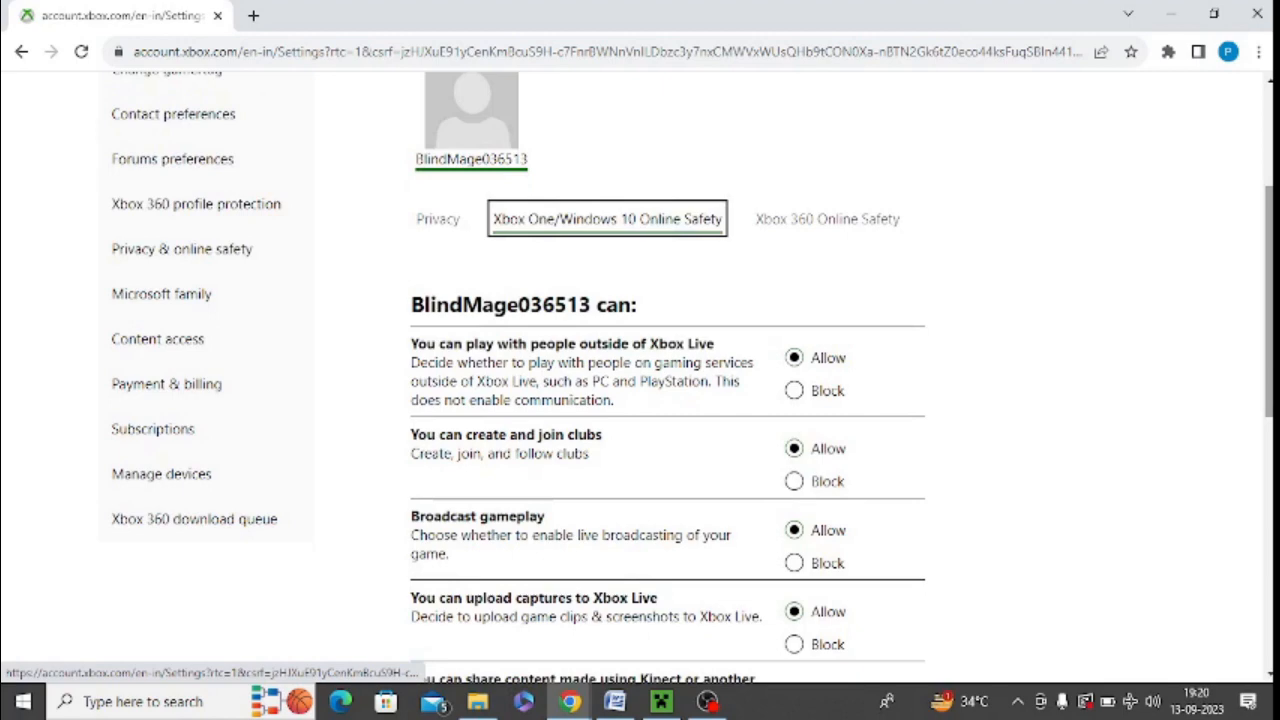
pyautogui.scroll(-3)
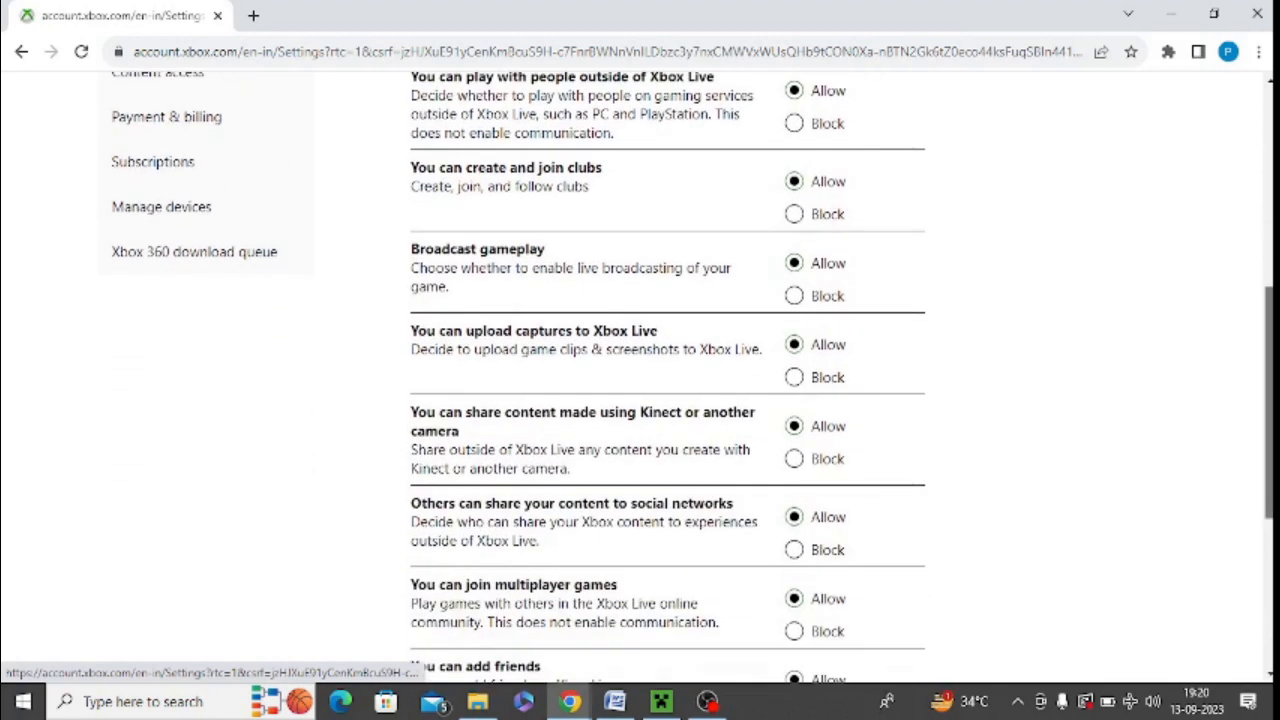
pyautogui.scroll(-3)
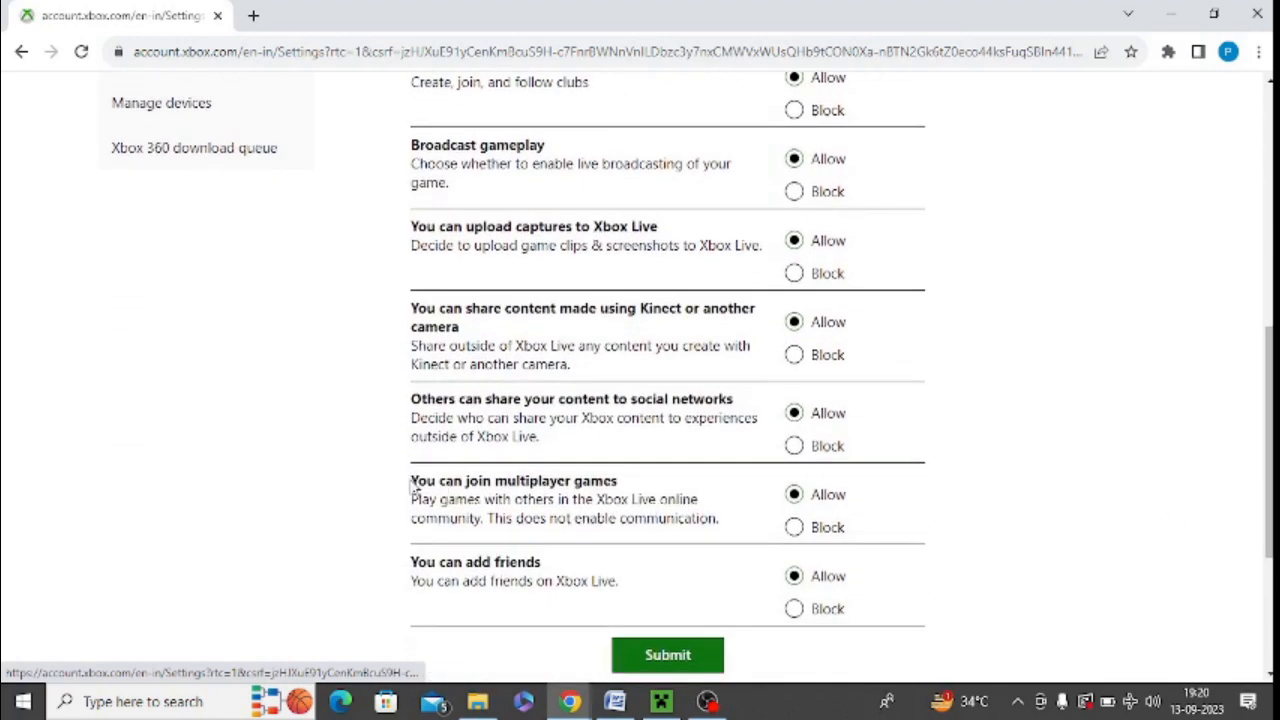
pyautogui.doubleClick(512, 480)
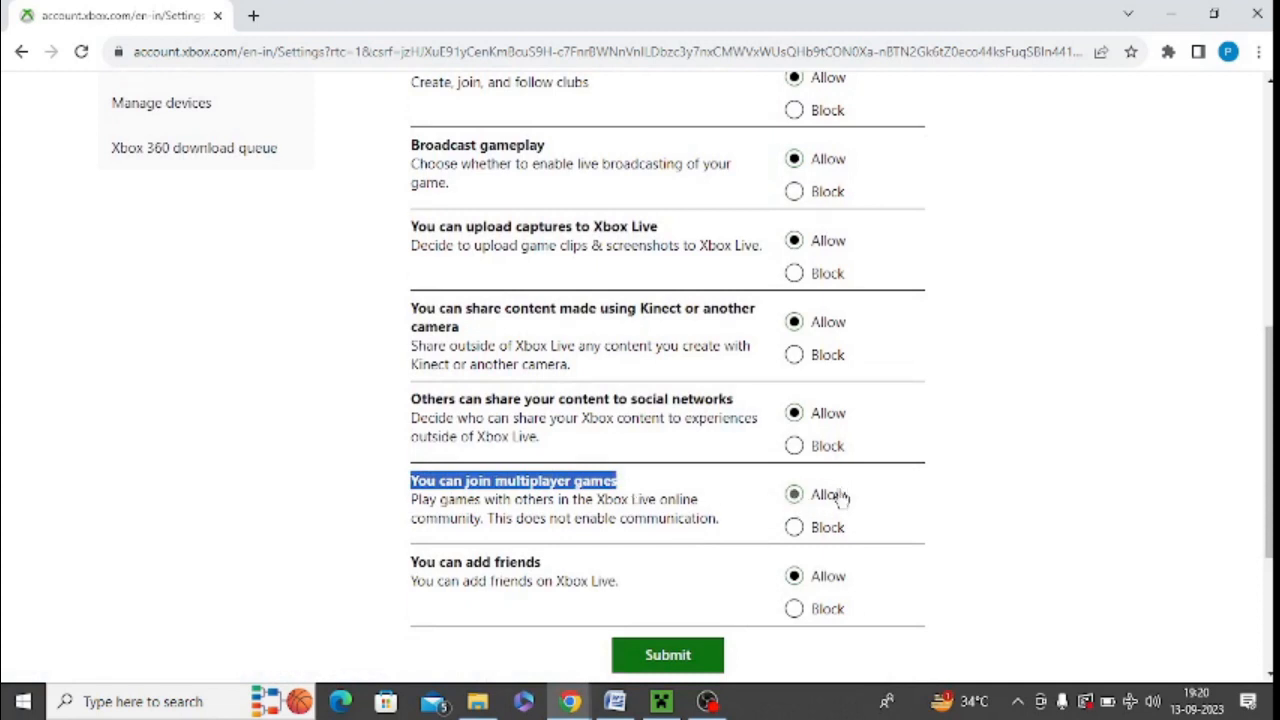
pyautogui.moveTo(696, 656)
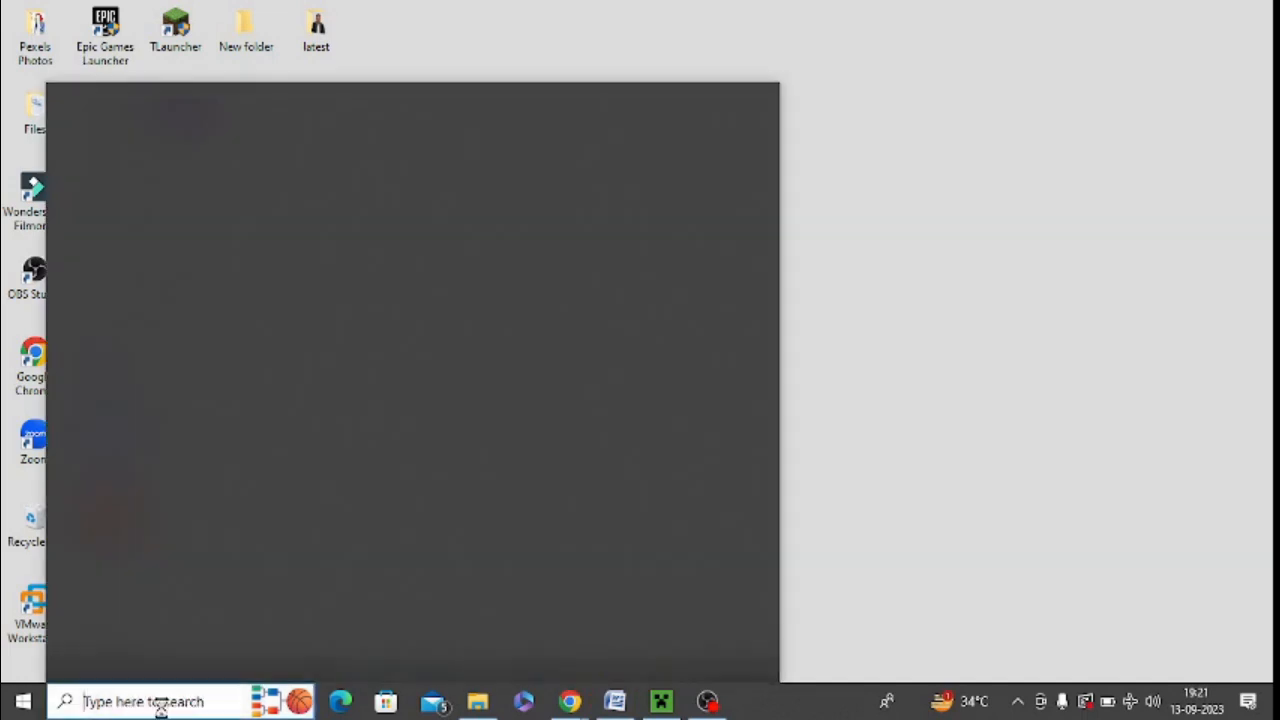
# - Search Start for 'Turn Windows Firewall on or off', review the Kaspersky-managed firewall, then search 'update'
pyautogui.write('Turn Windows Firewall on or off')
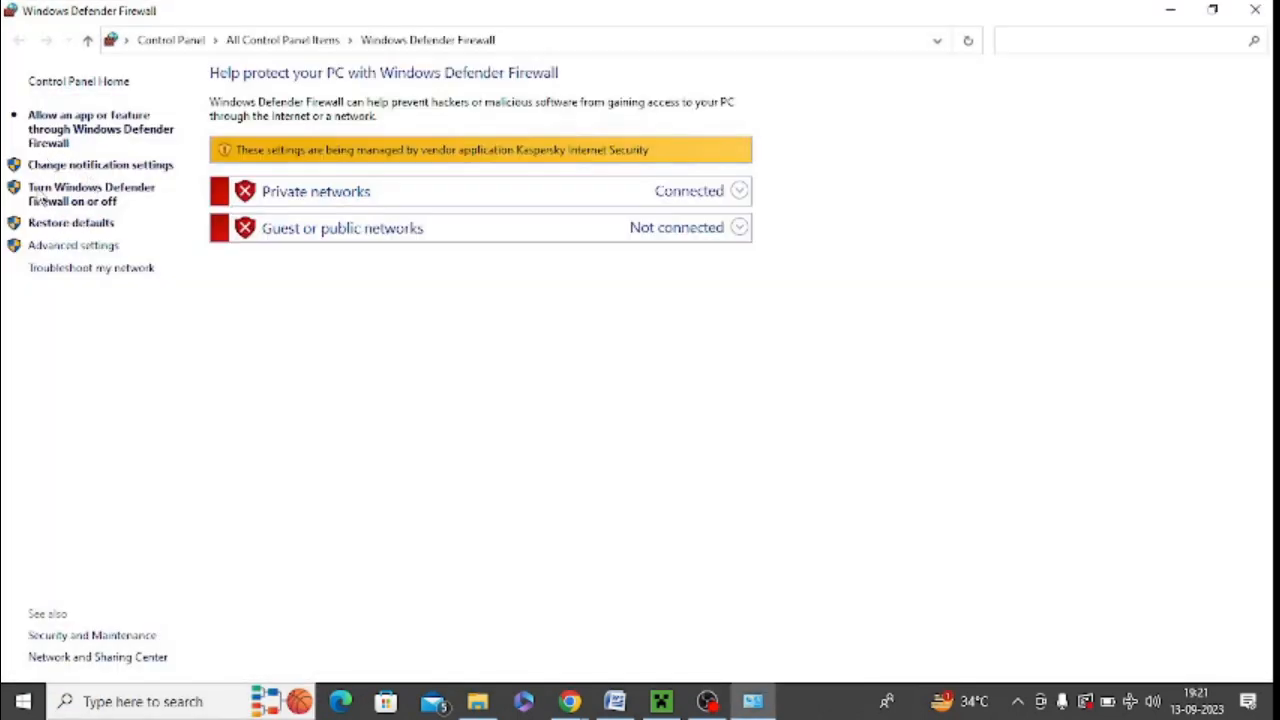
pyautogui.moveTo(584, 160)
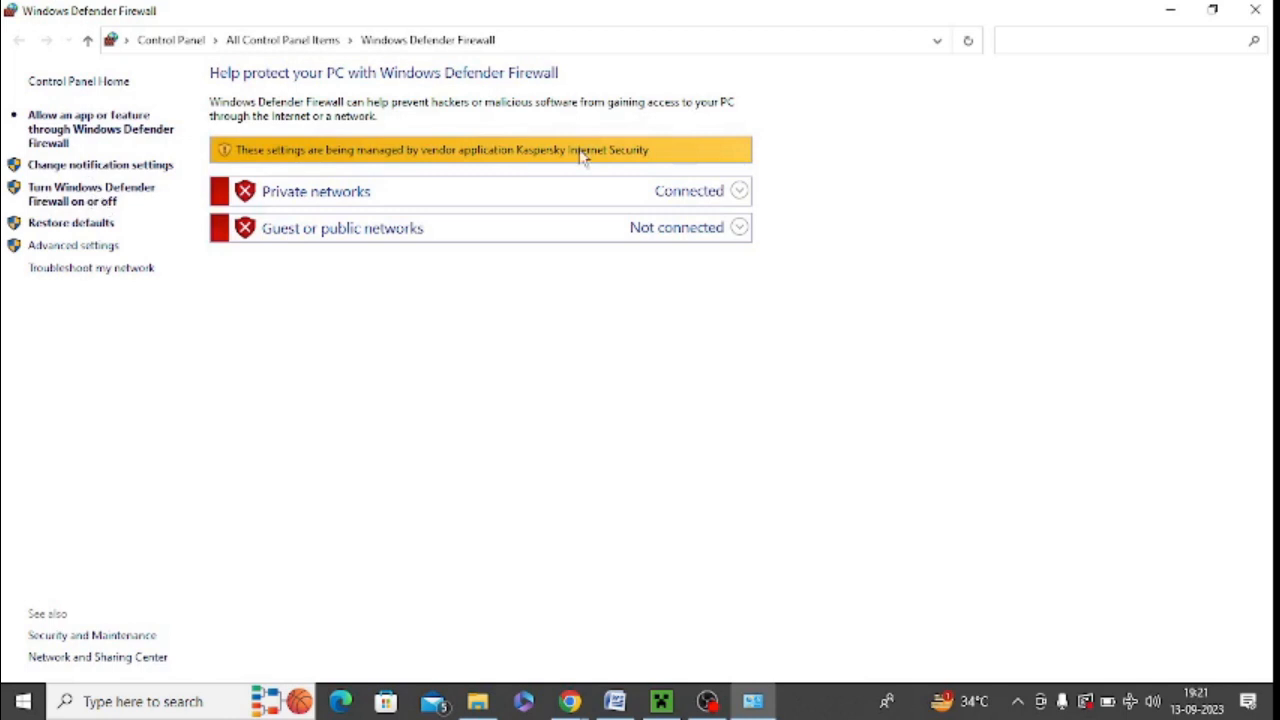
pyautogui.moveTo(270, 164)
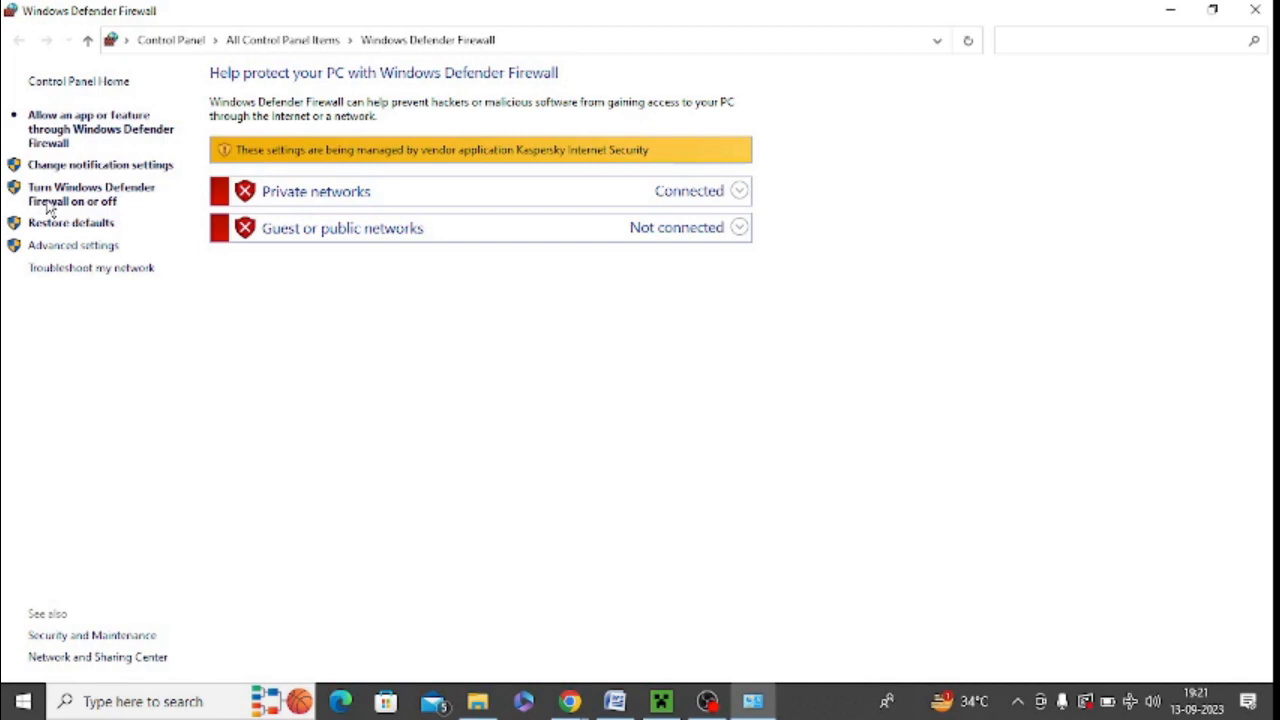
pyautogui.moveTo(70, 206)
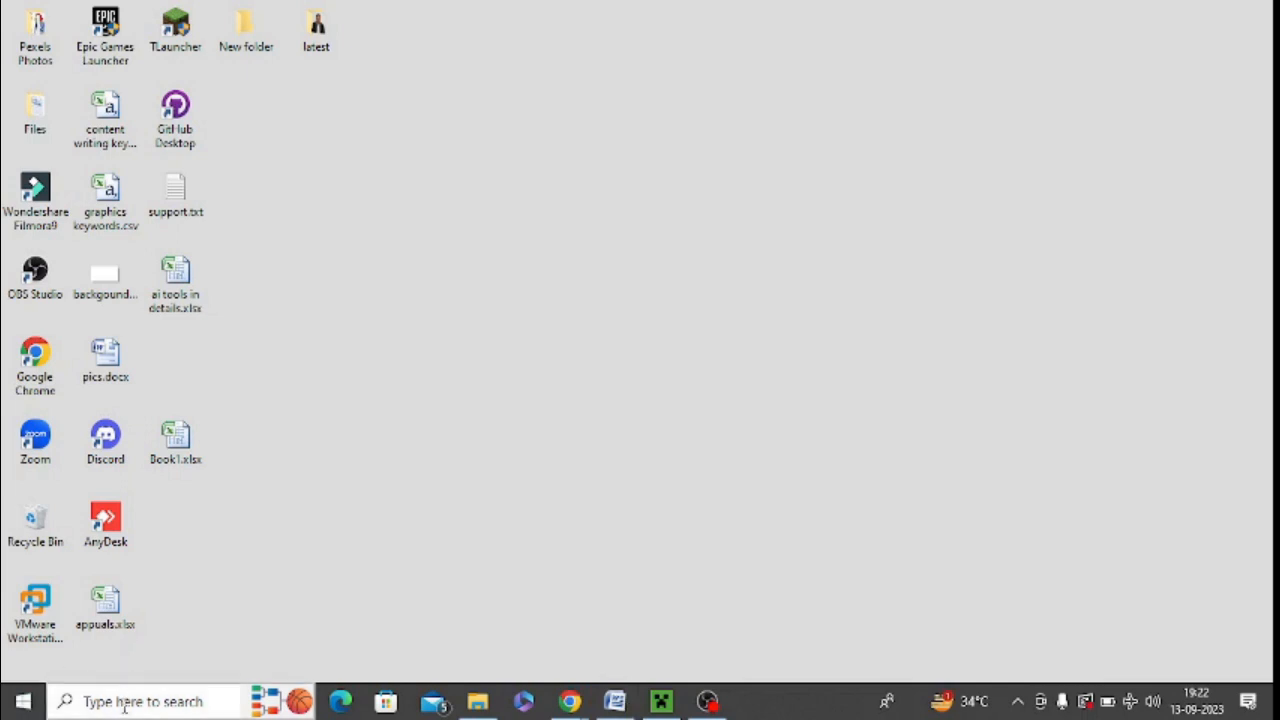
pyautogui.write('update')
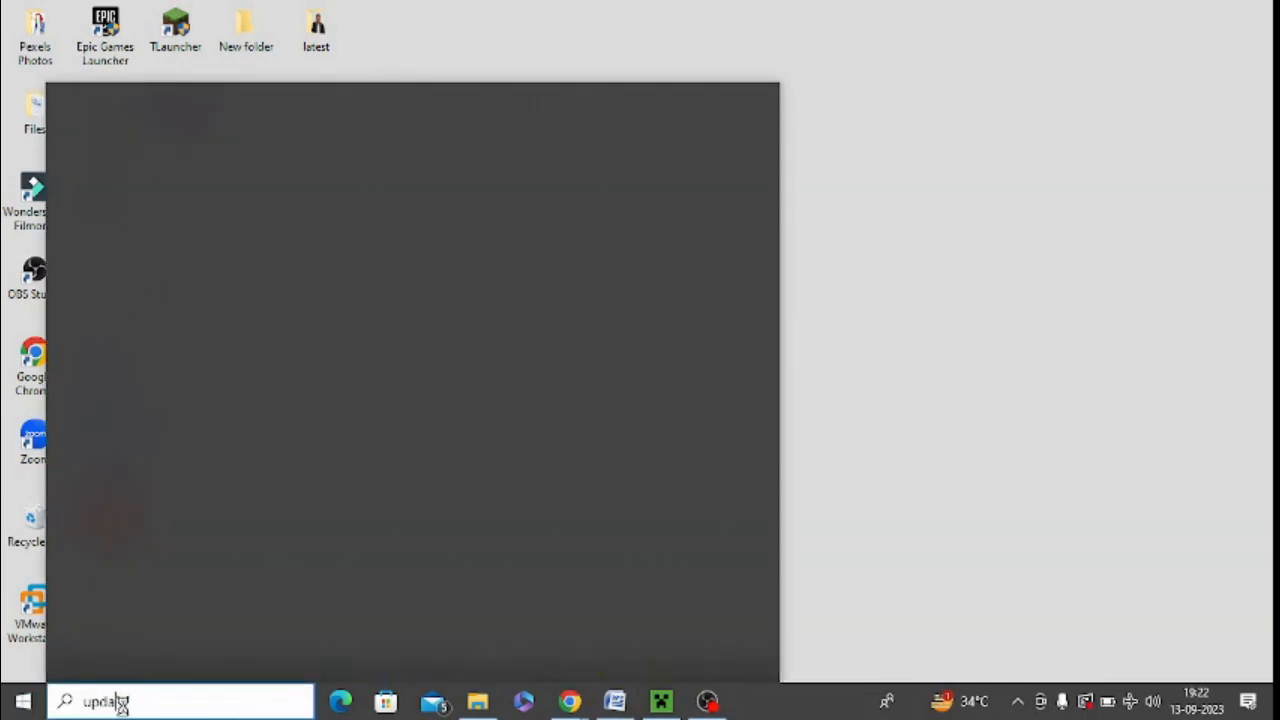